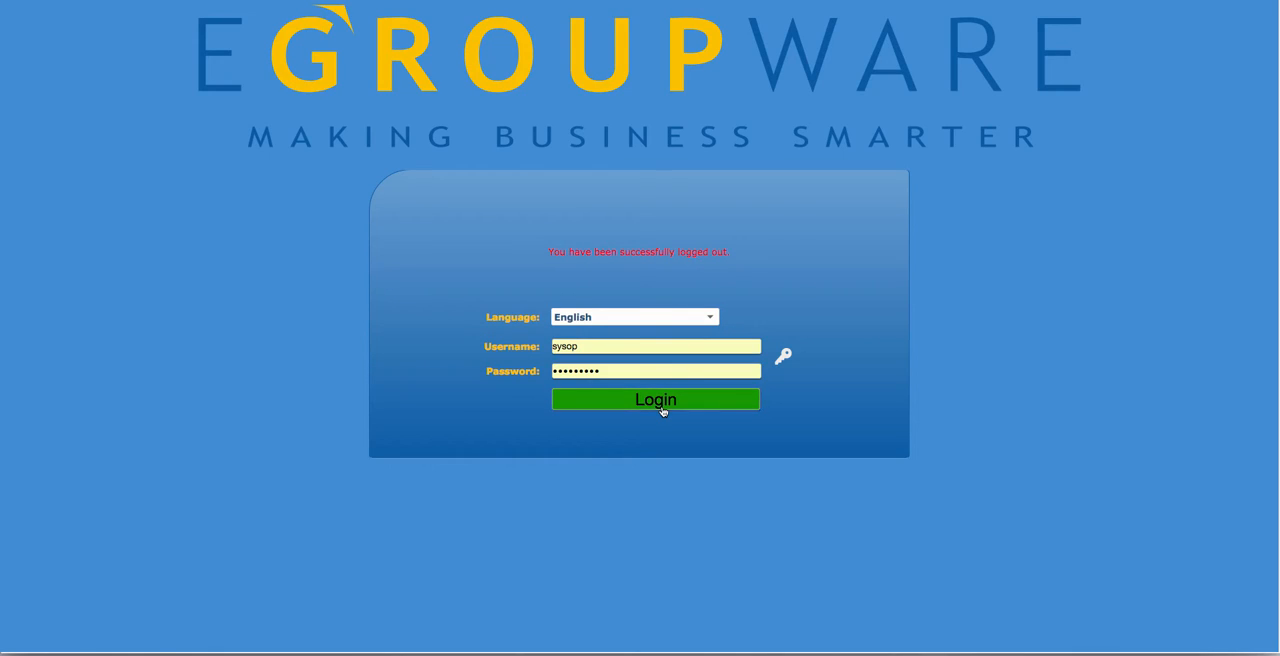
Sign in as sysop, landing in the File Manager at /home
{"action": "left_click", "coordinate": [656, 400]}
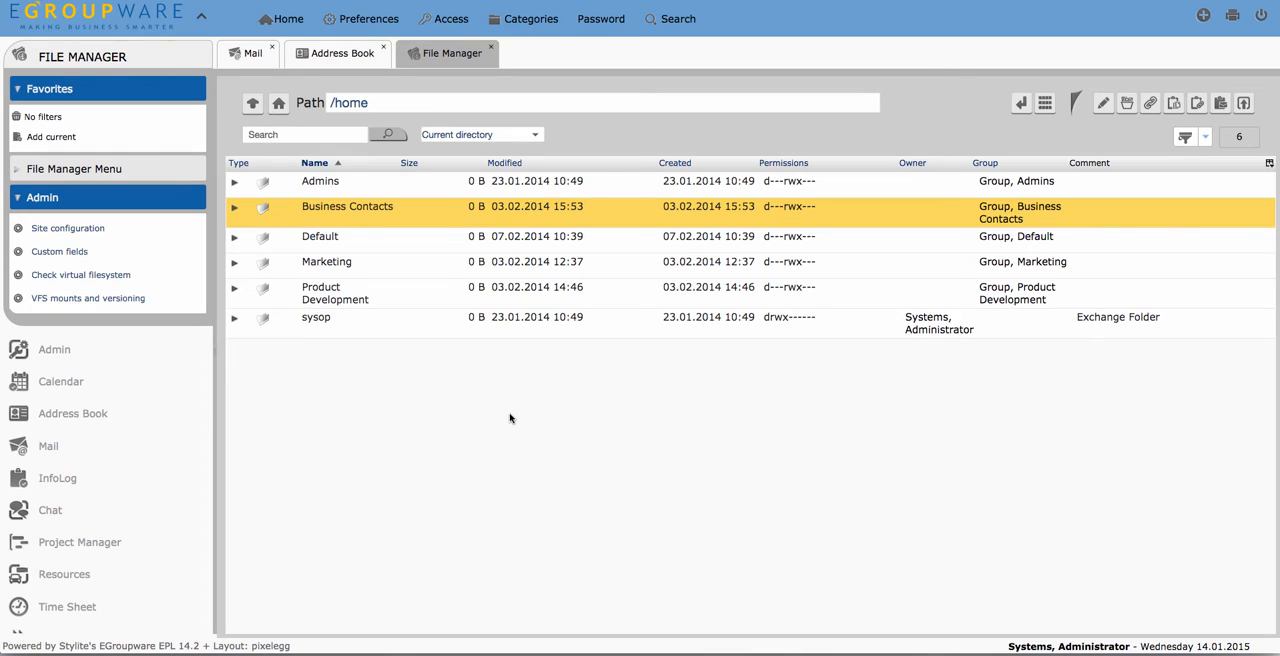
{"action": "mouse_move", "coordinate": [478, 218]}
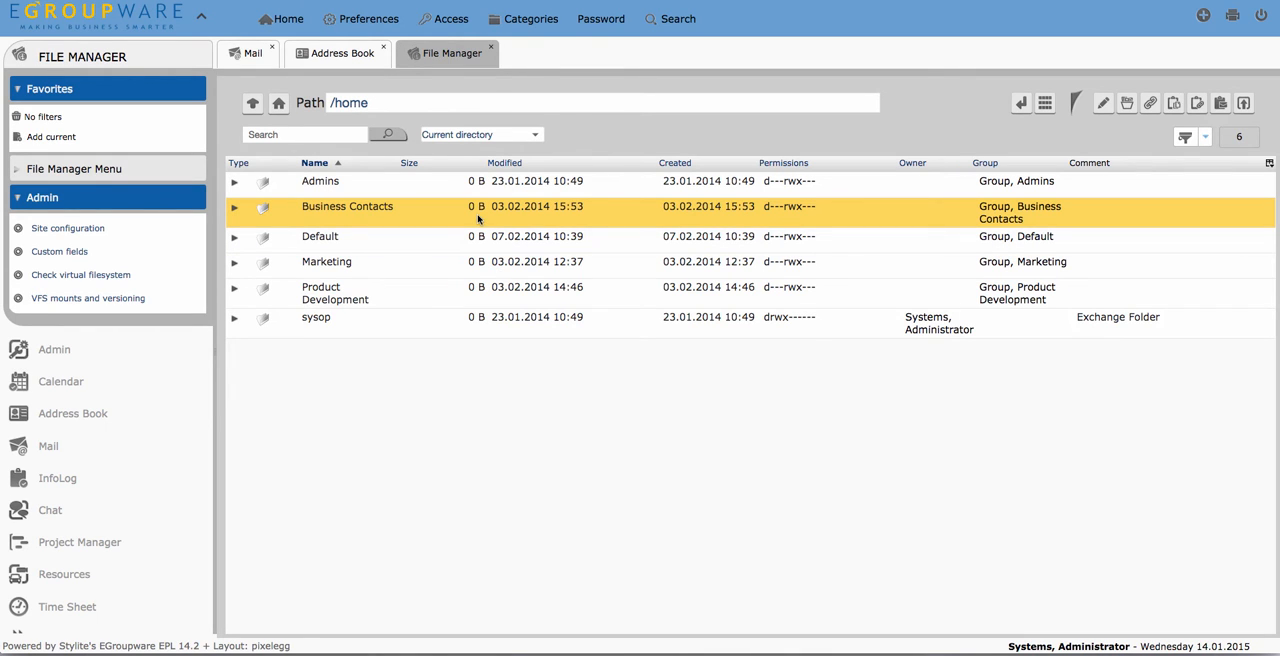
Show the Mail files options for the Business Contacts folder from its context menu
{"action": "right_click", "coordinate": [348, 206]}
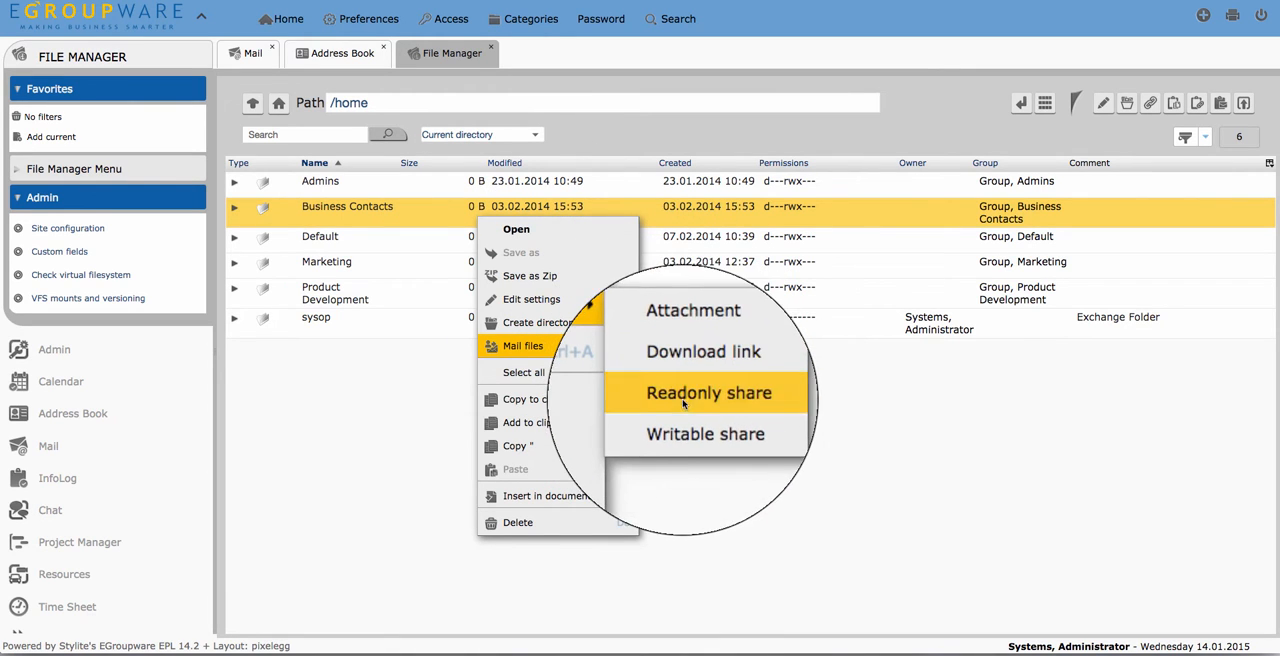
{"action": "left_click", "coordinate": [818, 374]}
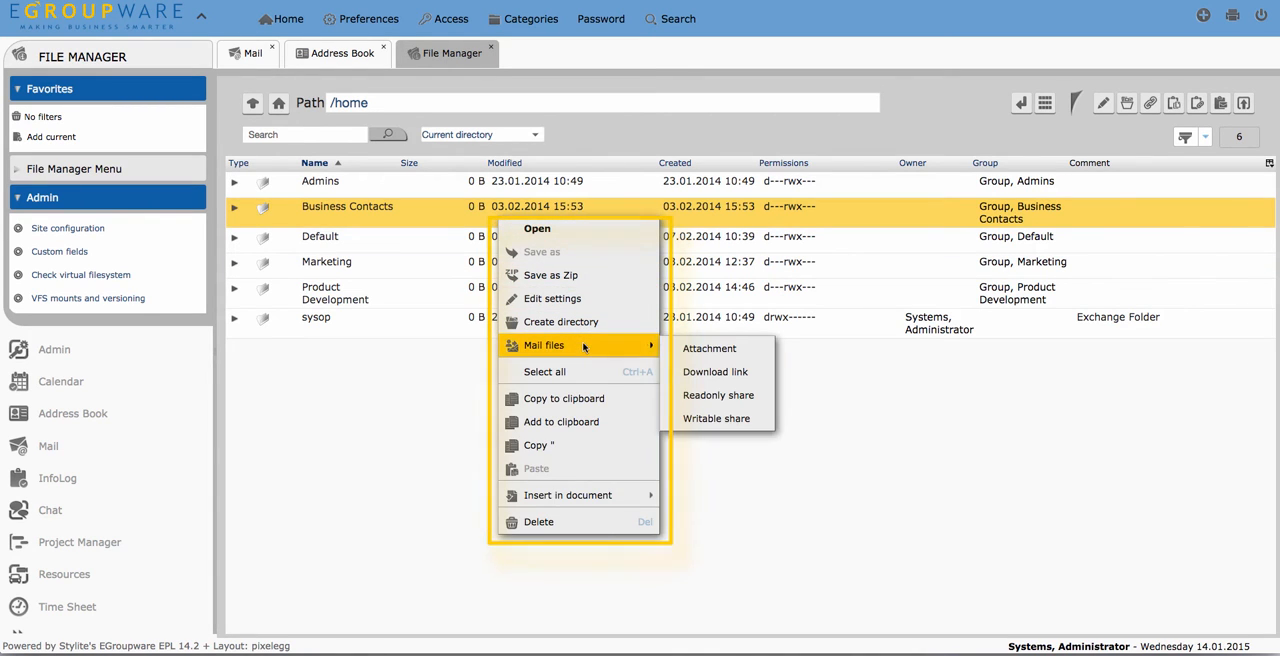
{"action": "mouse_move", "coordinate": [716, 372]}
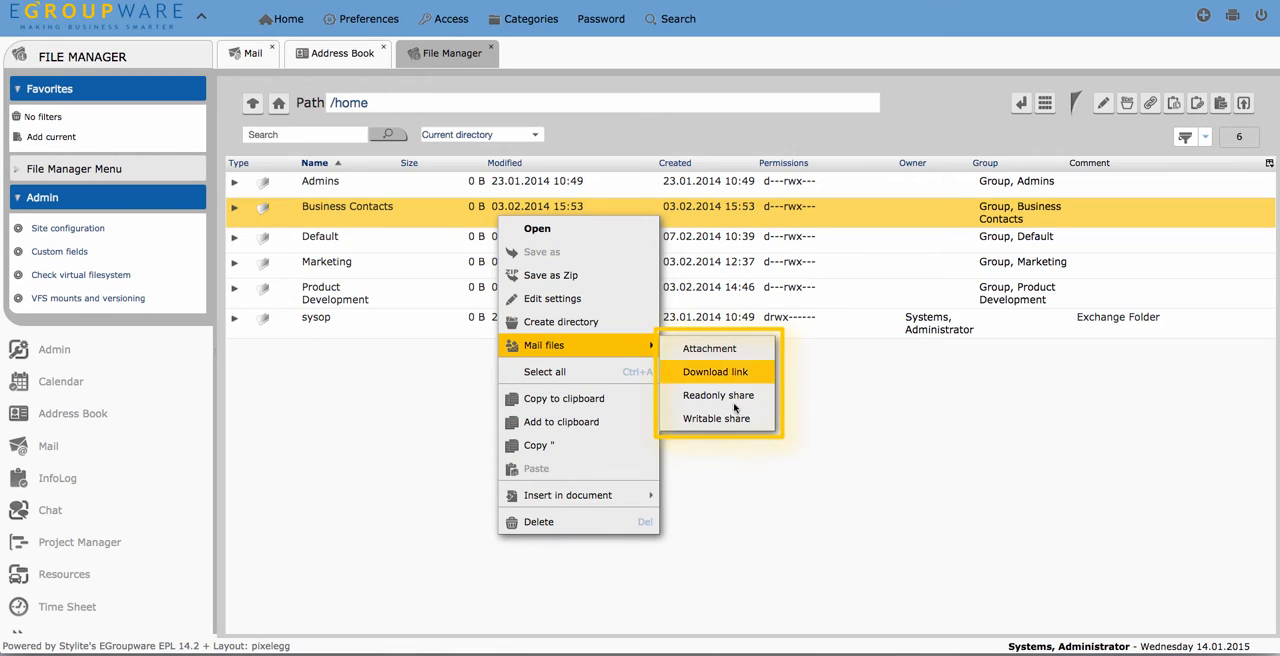
{"action": "mouse_move", "coordinate": [716, 394]}
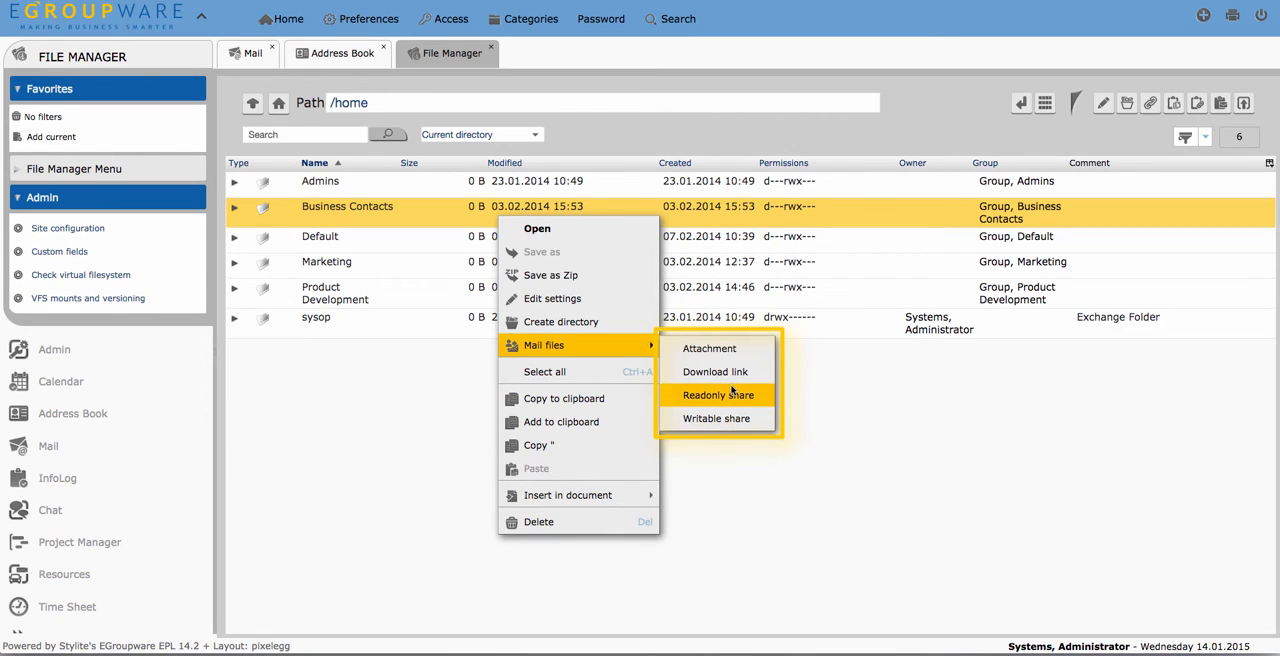
Compose a mail sharing Business Contacts as a readonly share expiring 25.01.2015
{"action": "left_click", "coordinate": [716, 418]}
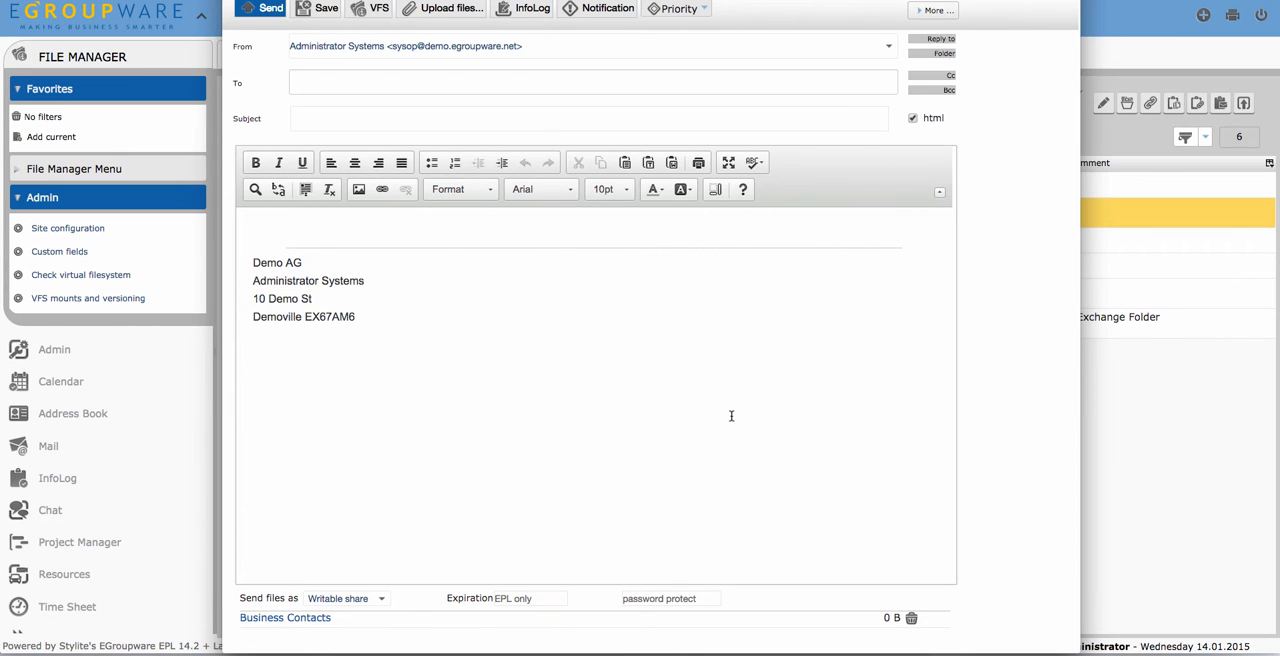
{"action": "left_click", "coordinate": [558, 598]}
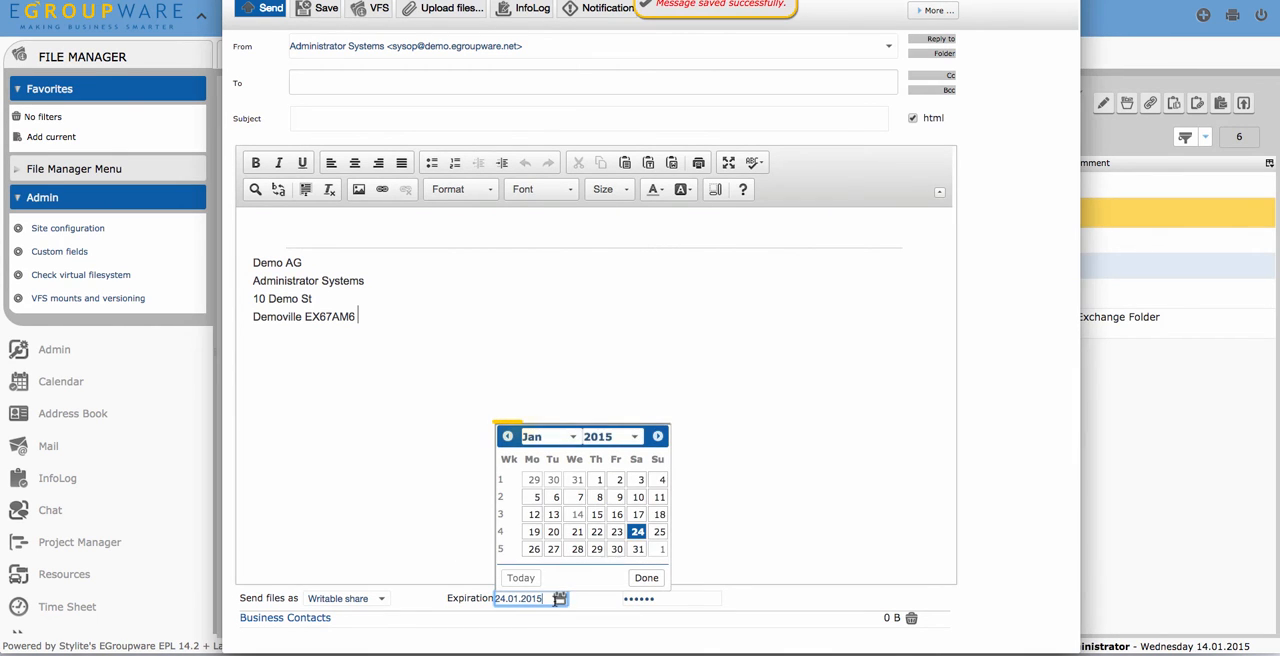
{"action": "left_click", "coordinate": [660, 532]}
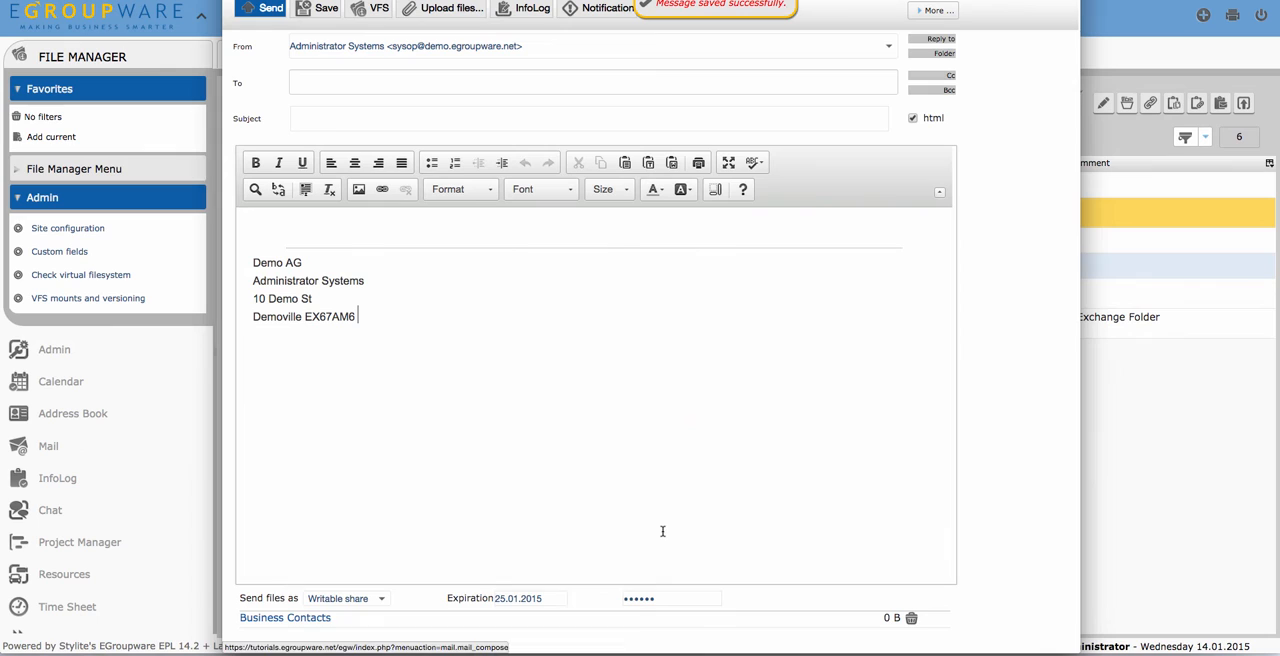
{"action": "left_click", "coordinate": [344, 598]}
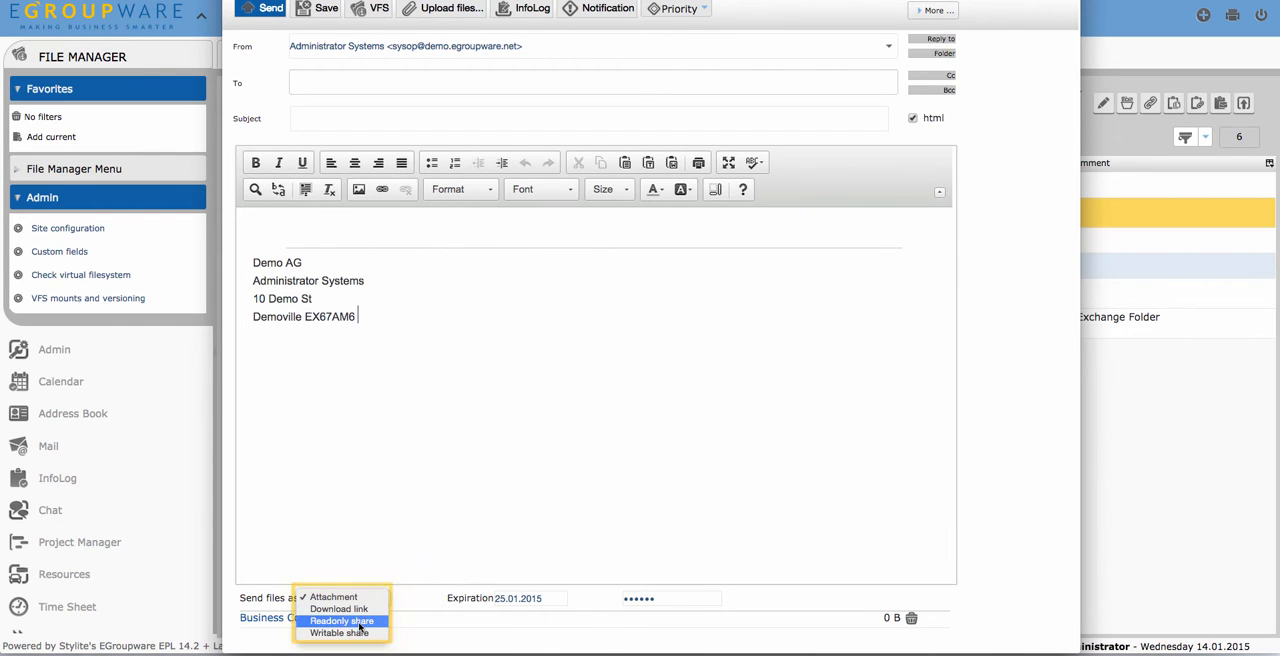
{"action": "left_click", "coordinate": [340, 620]}
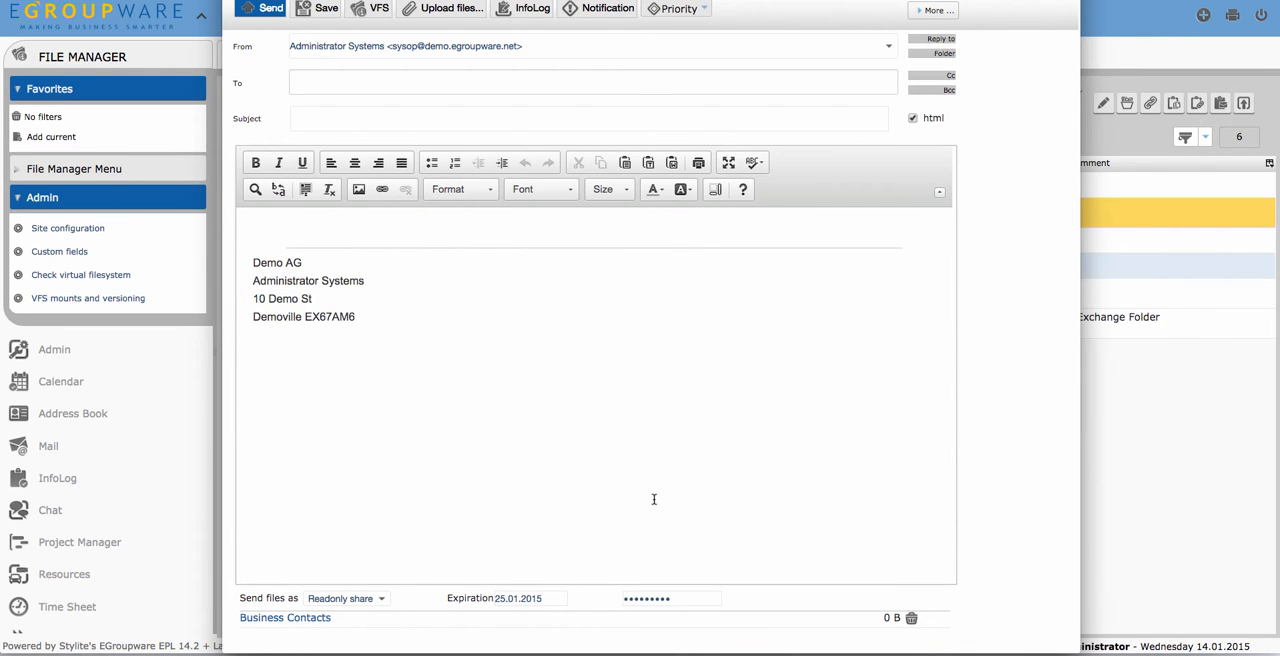
Discard the draft and start a new mail from the Mail application
{"action": "left_click", "coordinate": [452, 52]}
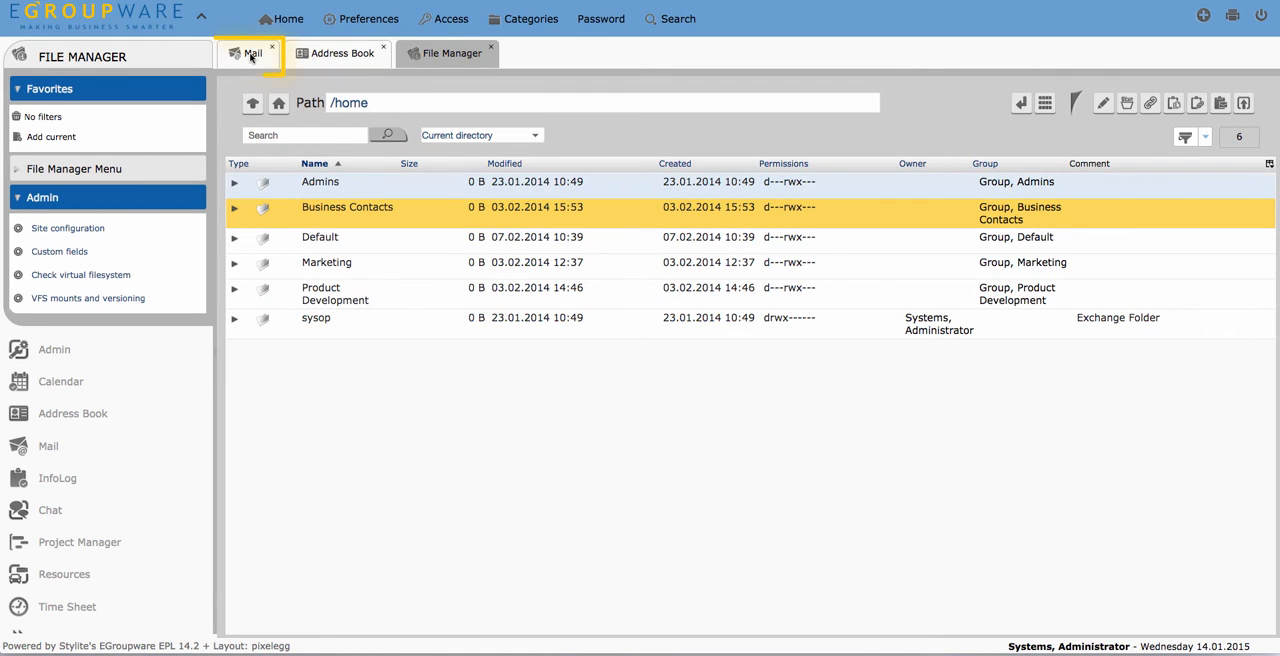
{"action": "left_click", "coordinate": [244, 52]}
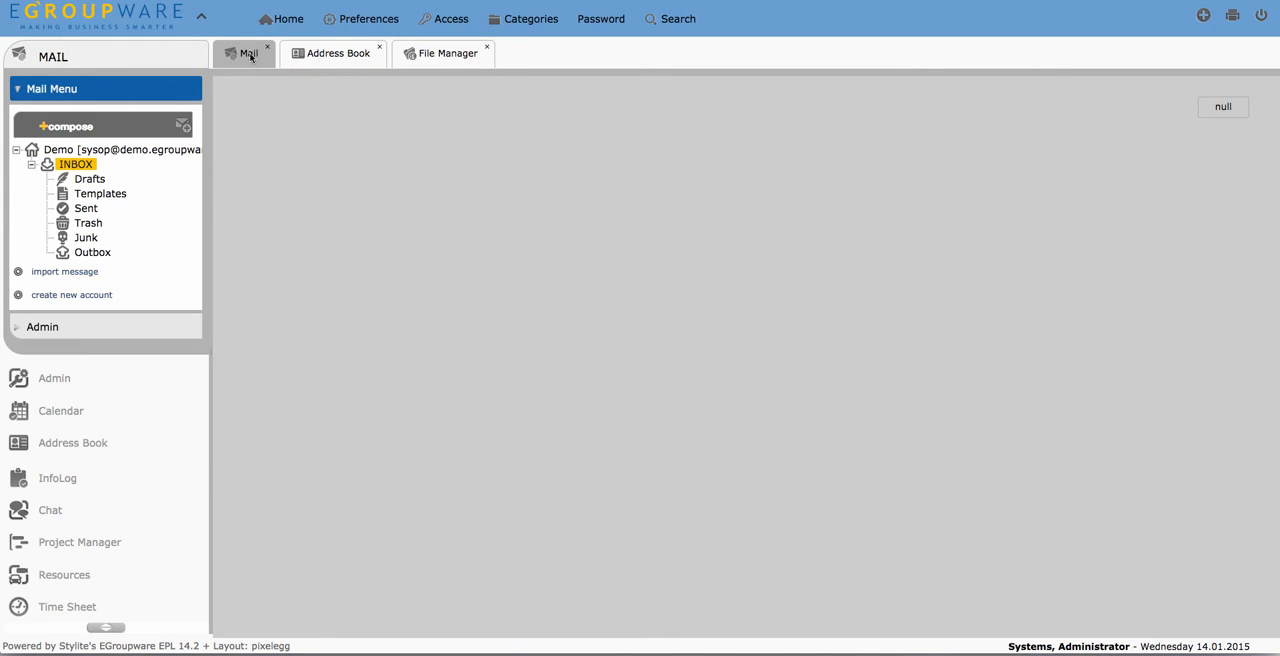
{"action": "left_click", "coordinate": [66, 124]}
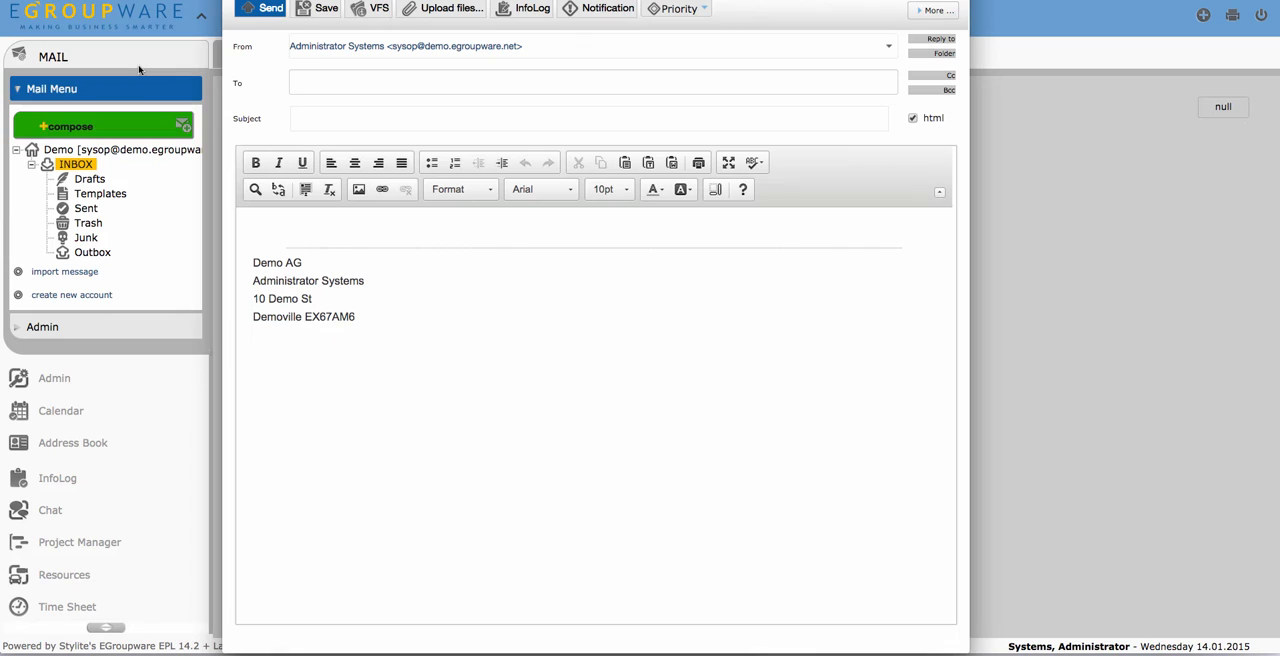
Attach 1.jpg (325.2 KB) and choose how the file is sent
{"action": "left_click", "coordinate": [448, 8]}
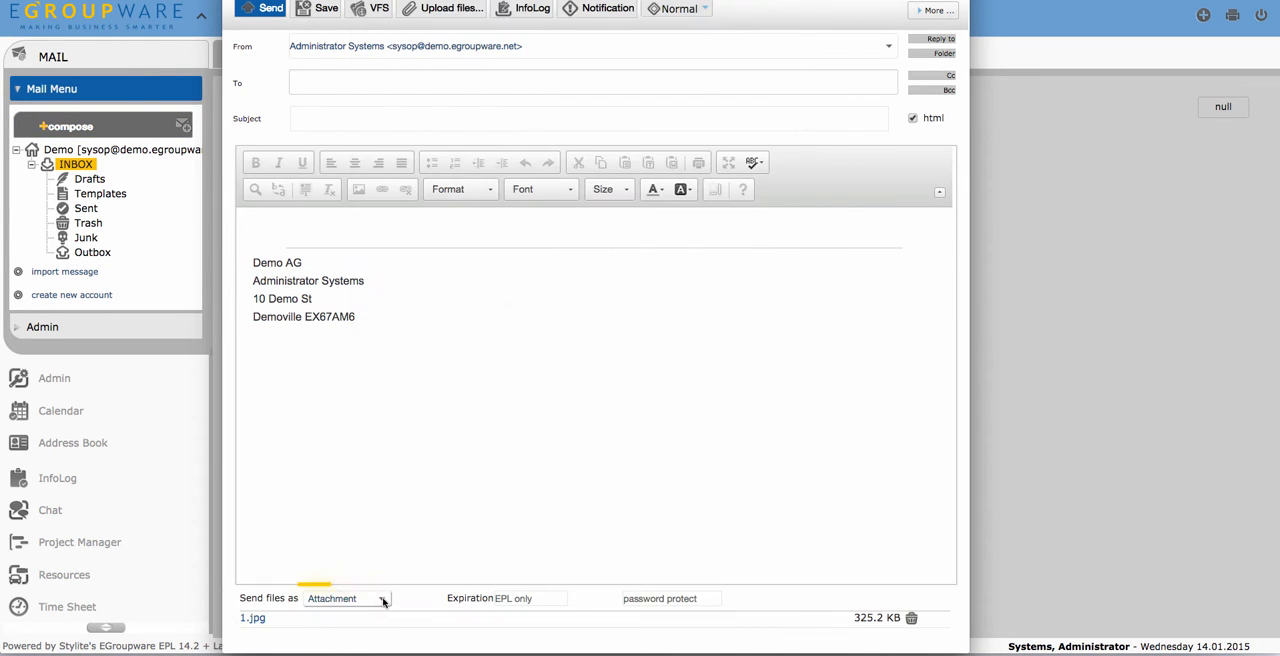
{"action": "left_click", "coordinate": [344, 598]}
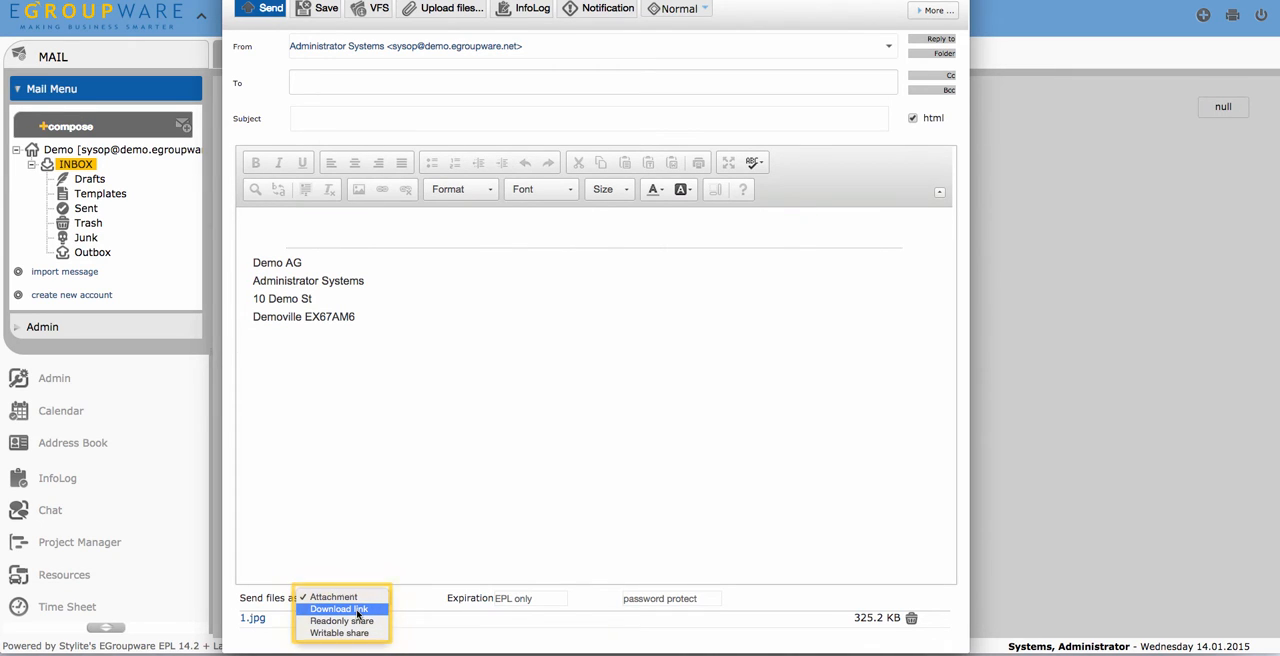
{"action": "left_click", "coordinate": [344, 598]}
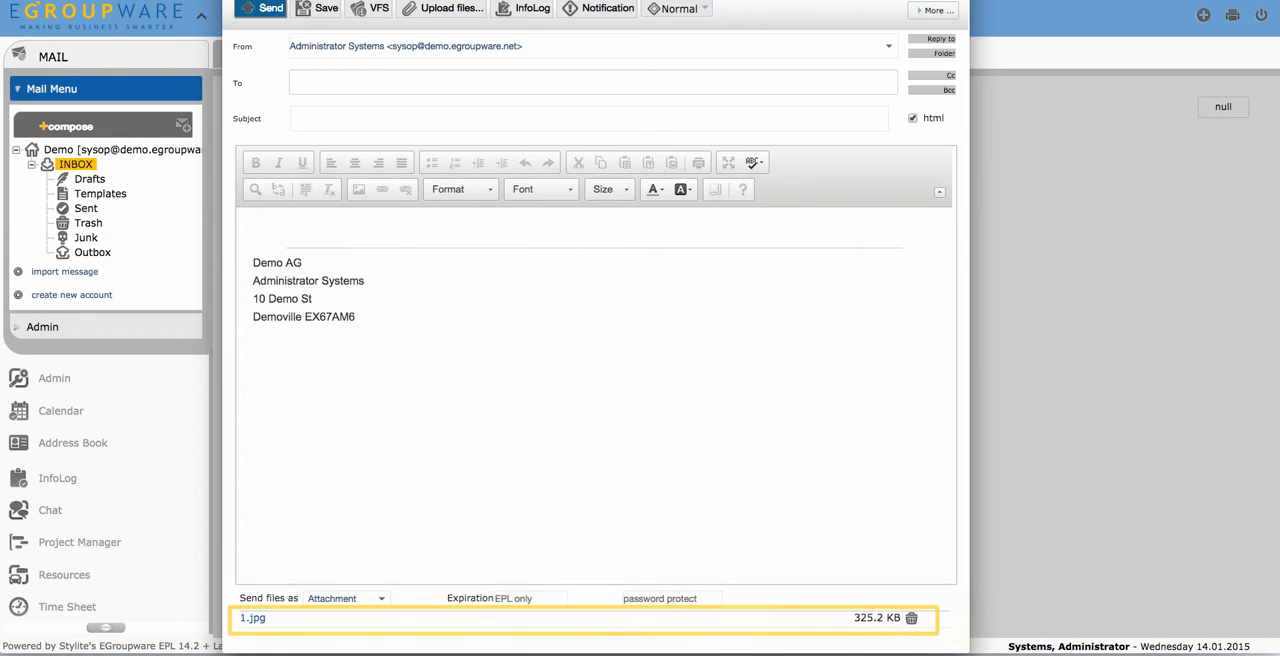
Close the compose window, return to File Manager's /home and bring up the Home dashboard
{"action": "left_click", "coordinate": [448, 52]}
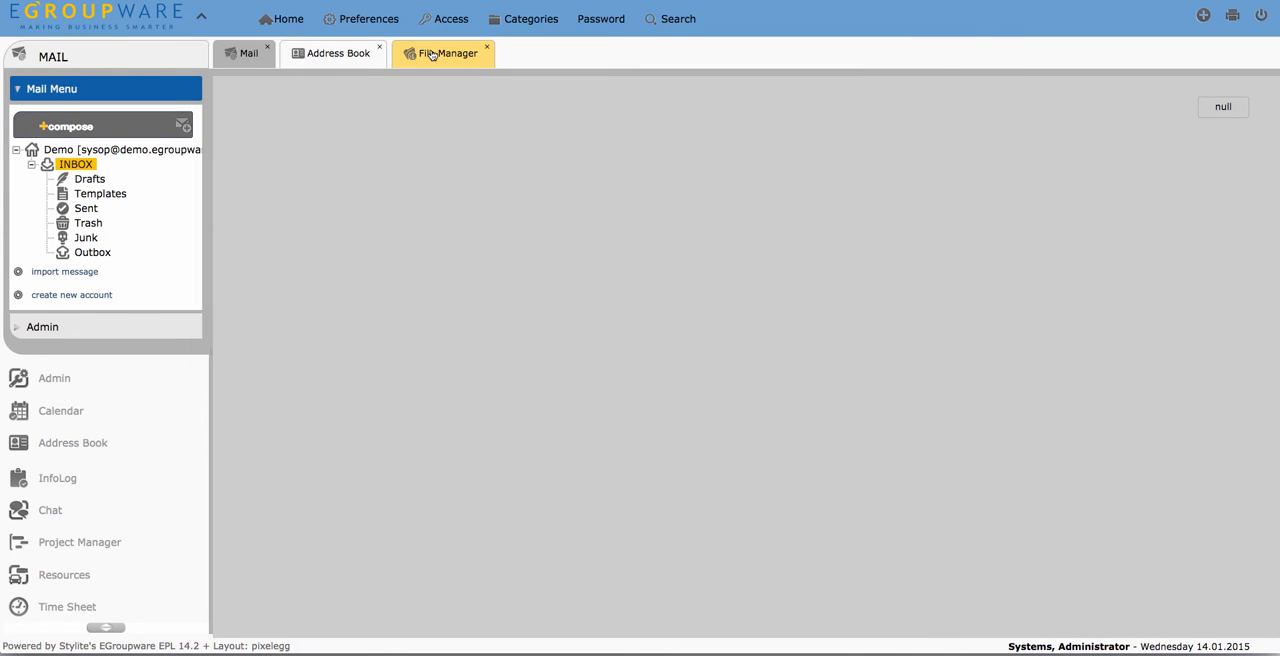
{"action": "left_click", "coordinate": [448, 52]}
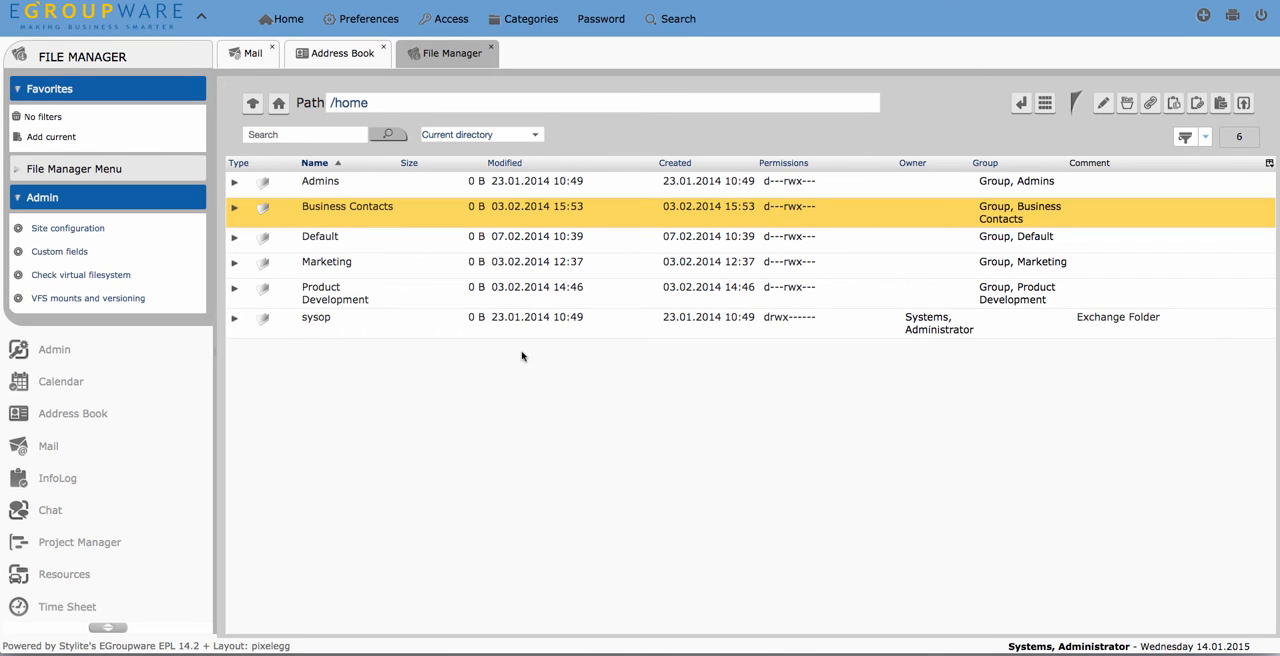
{"action": "left_click", "coordinate": [288, 18]}
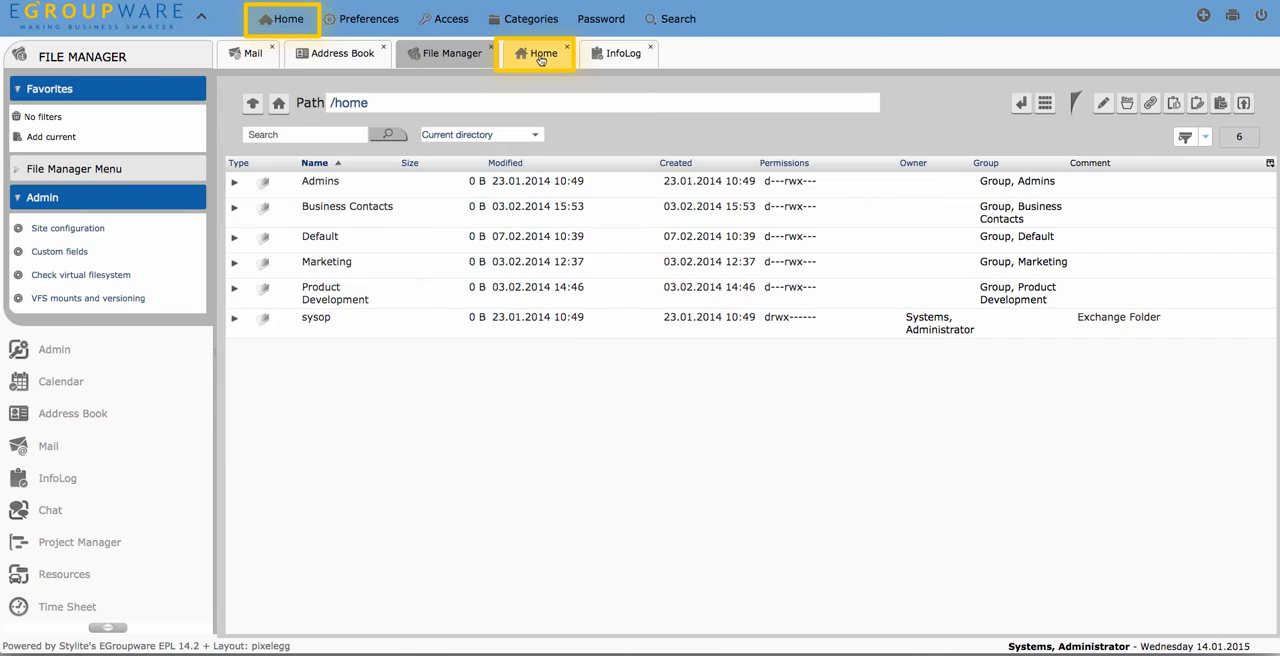
Drag the InfoLog favourite Home Favorit onto the Home dashboard as a new portlet
{"action": "left_click", "coordinate": [536, 52]}
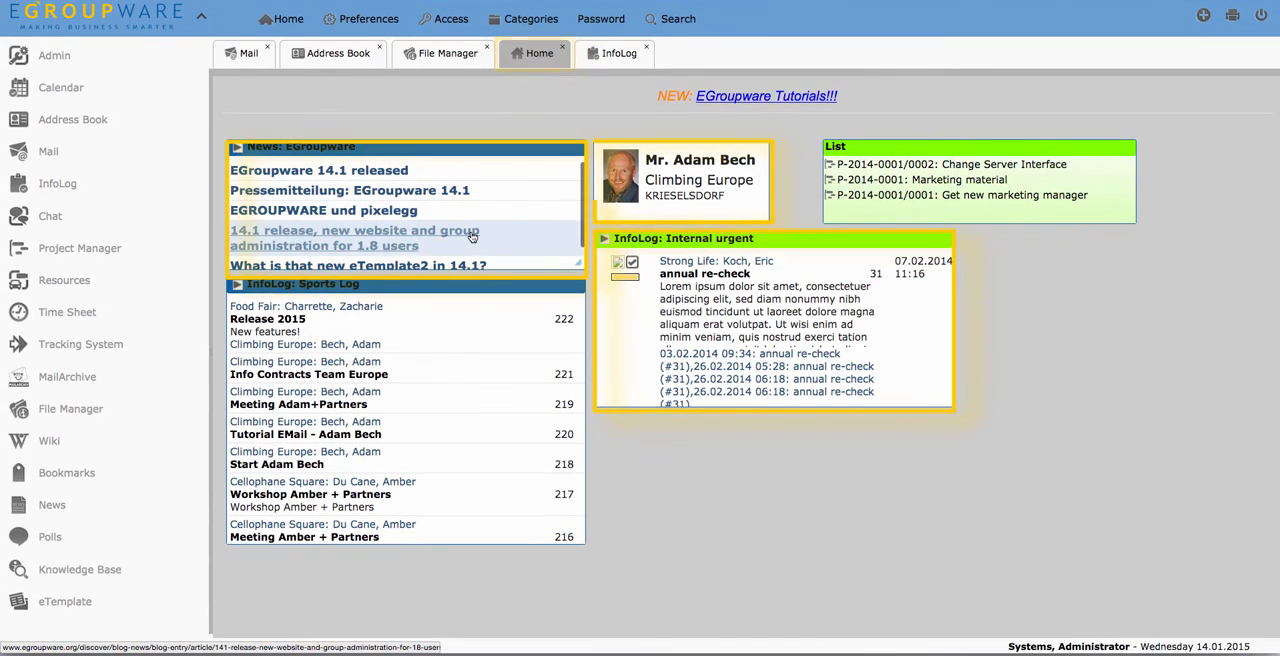
{"action": "left_click", "coordinate": [620, 52]}
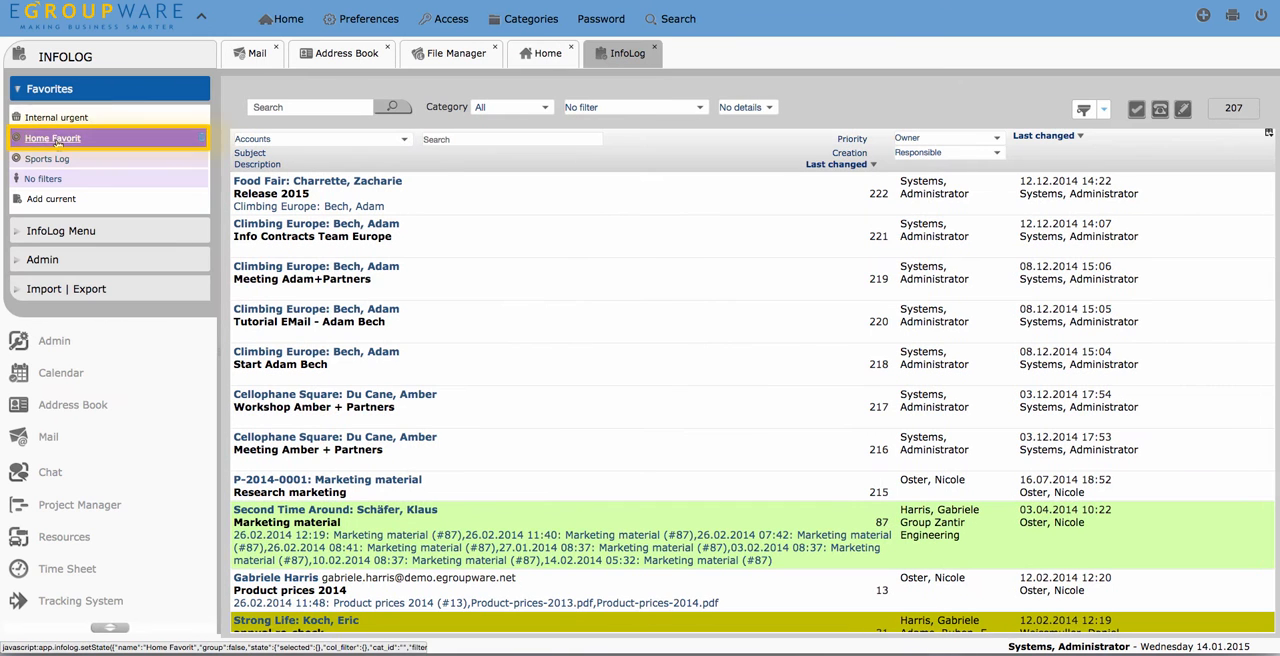
{"action": "left_click", "coordinate": [342, 52]}
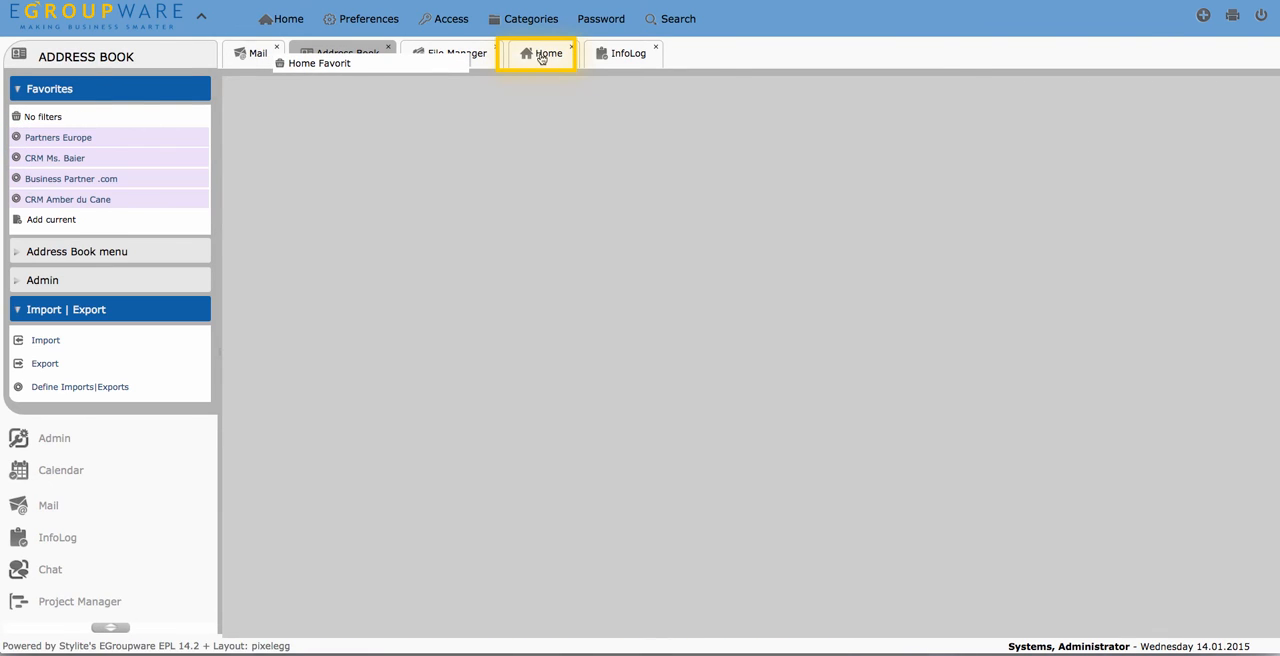
{"action": "left_click", "coordinate": [536, 52]}
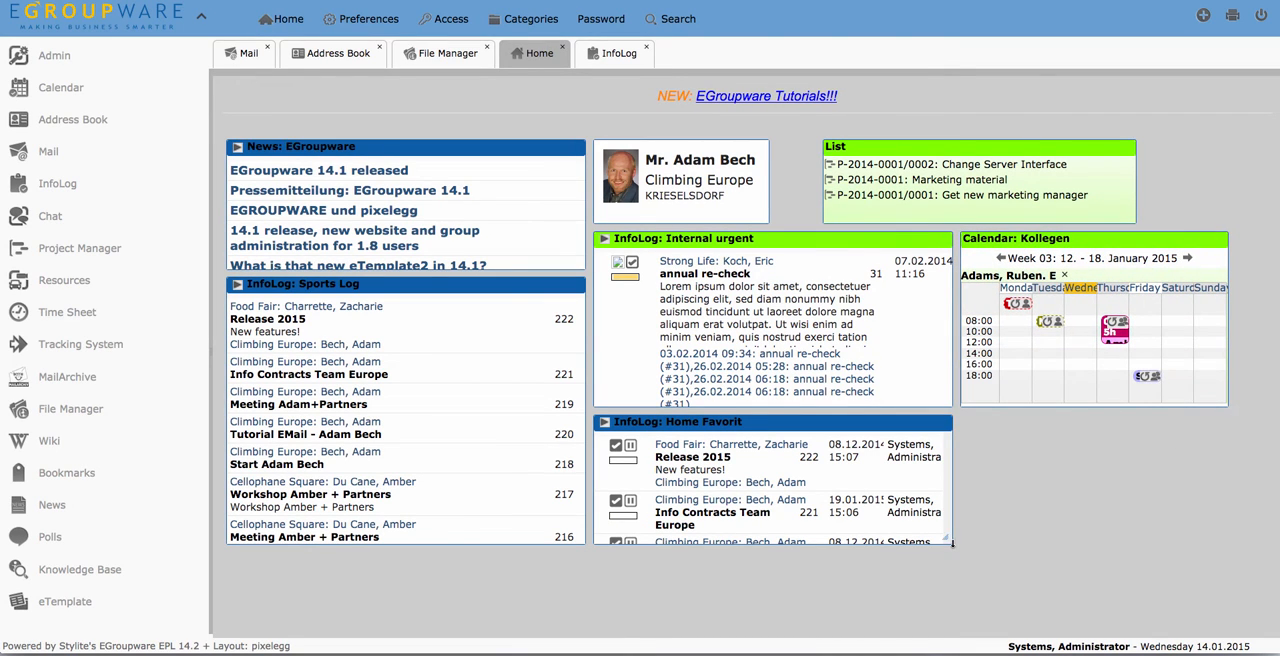
{"action": "left_click", "coordinate": [604, 420]}
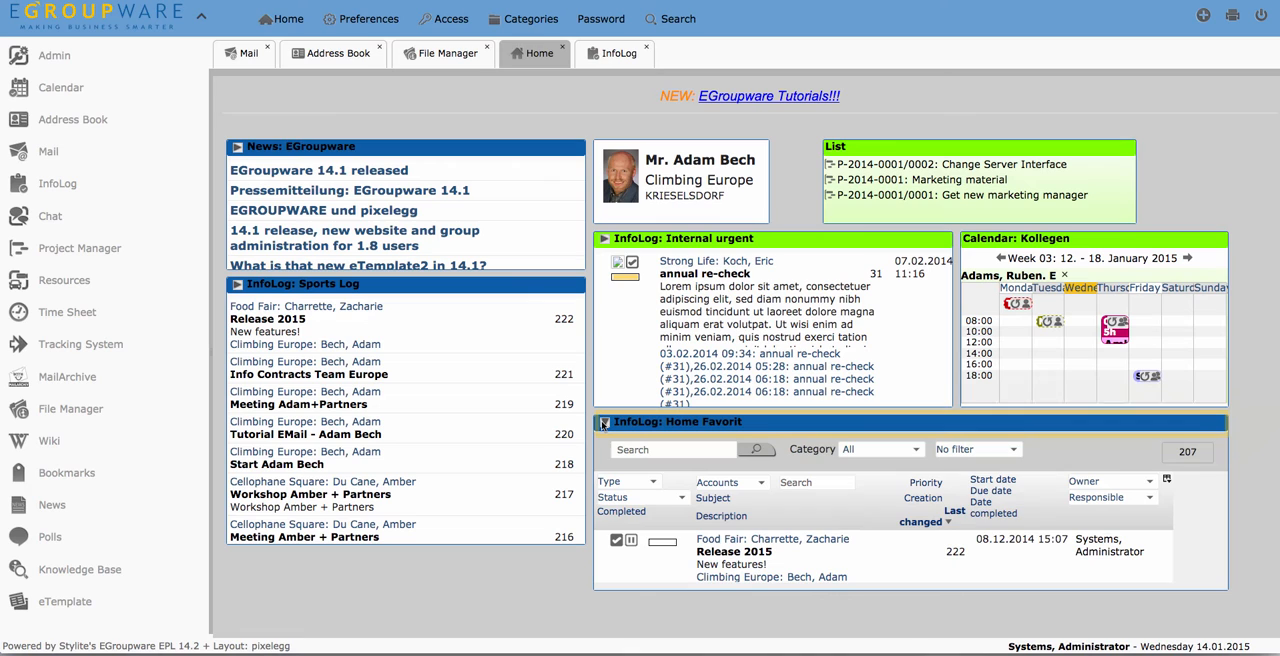
{"action": "left_click", "coordinate": [604, 420]}
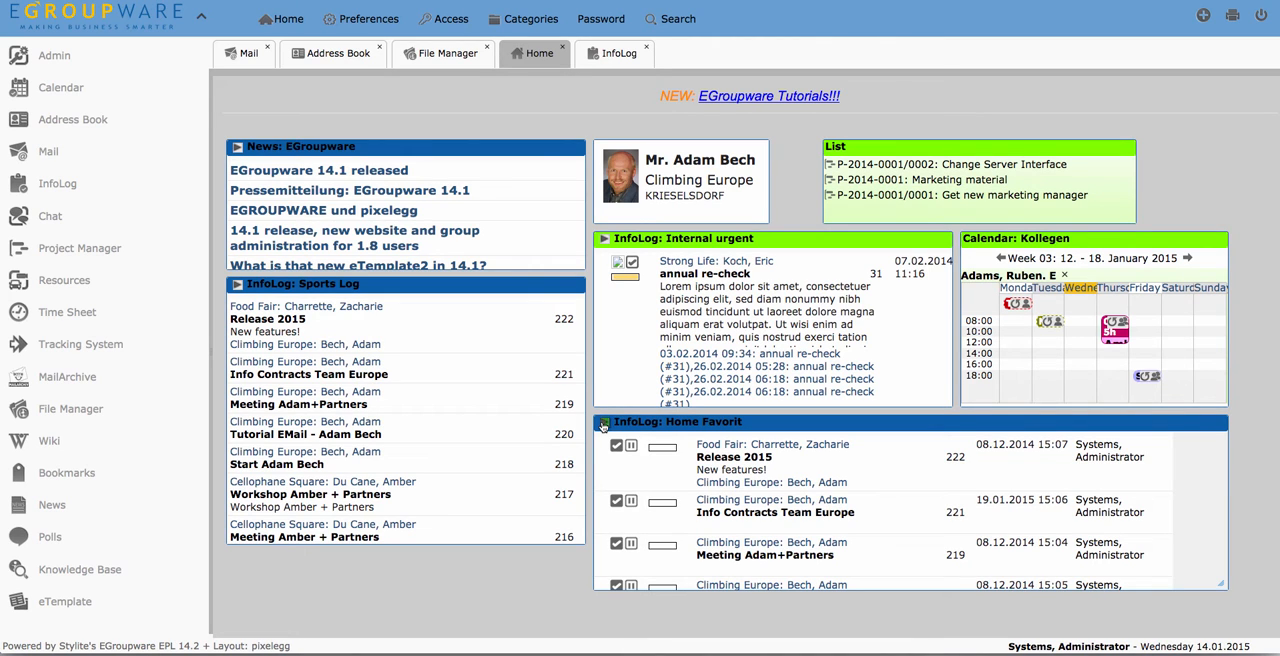
{"action": "left_click", "coordinate": [348, 52]}
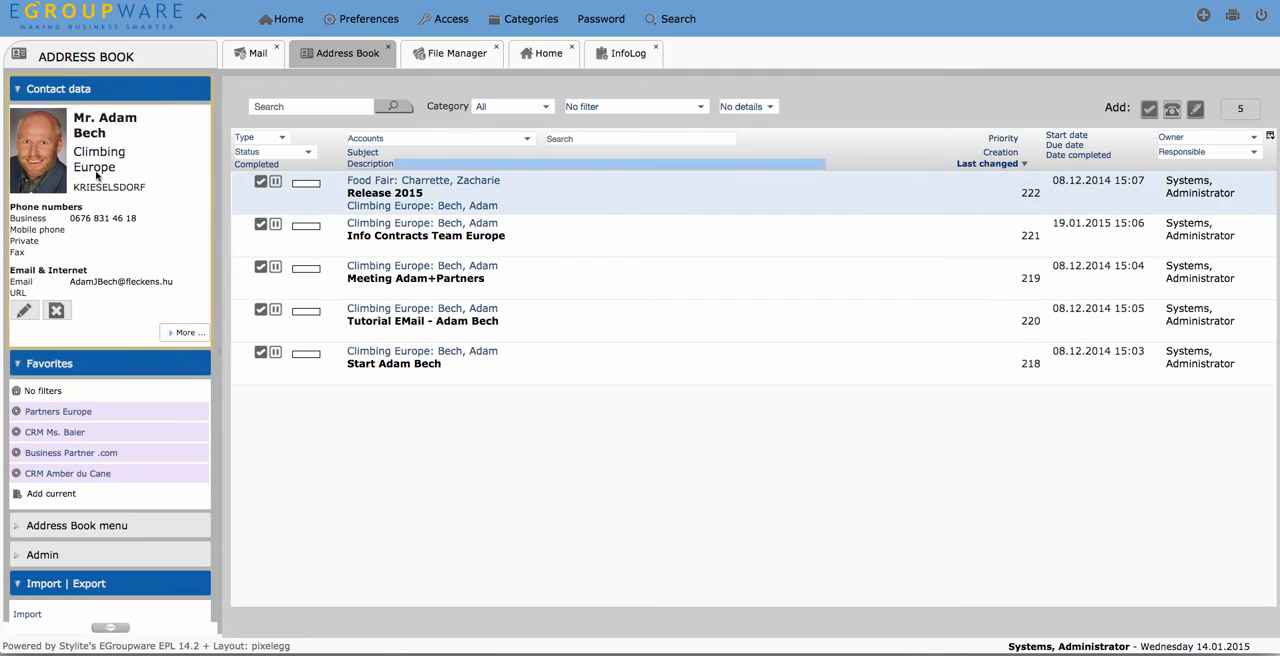
Remove the Home Favorit portlet and confirm a portlet as default for All users
{"action": "left_click", "coordinate": [540, 52]}
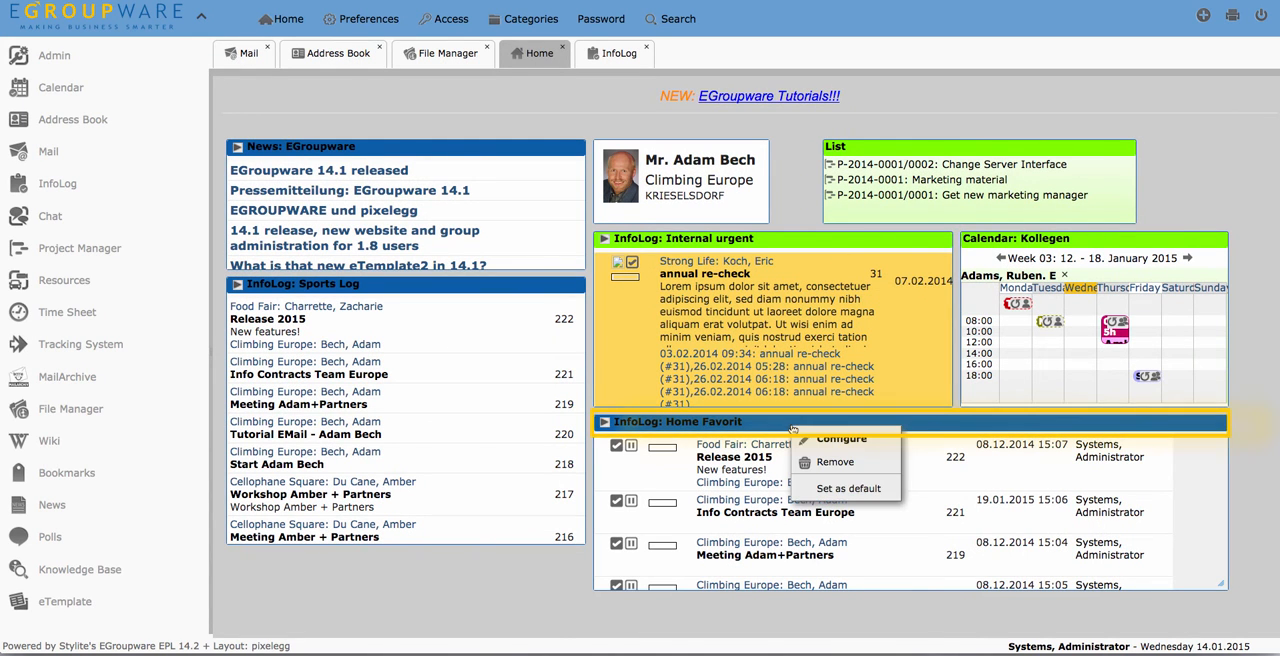
{"action": "left_click", "coordinate": [836, 460]}
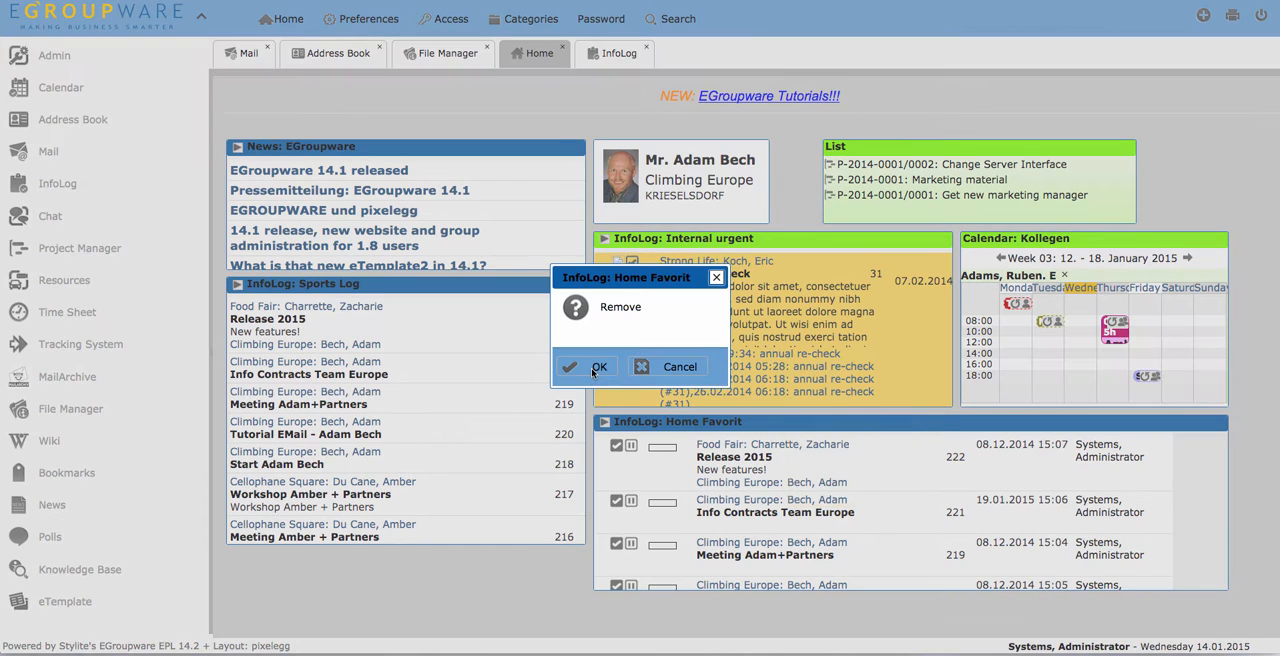
{"action": "left_click", "coordinate": [586, 366]}
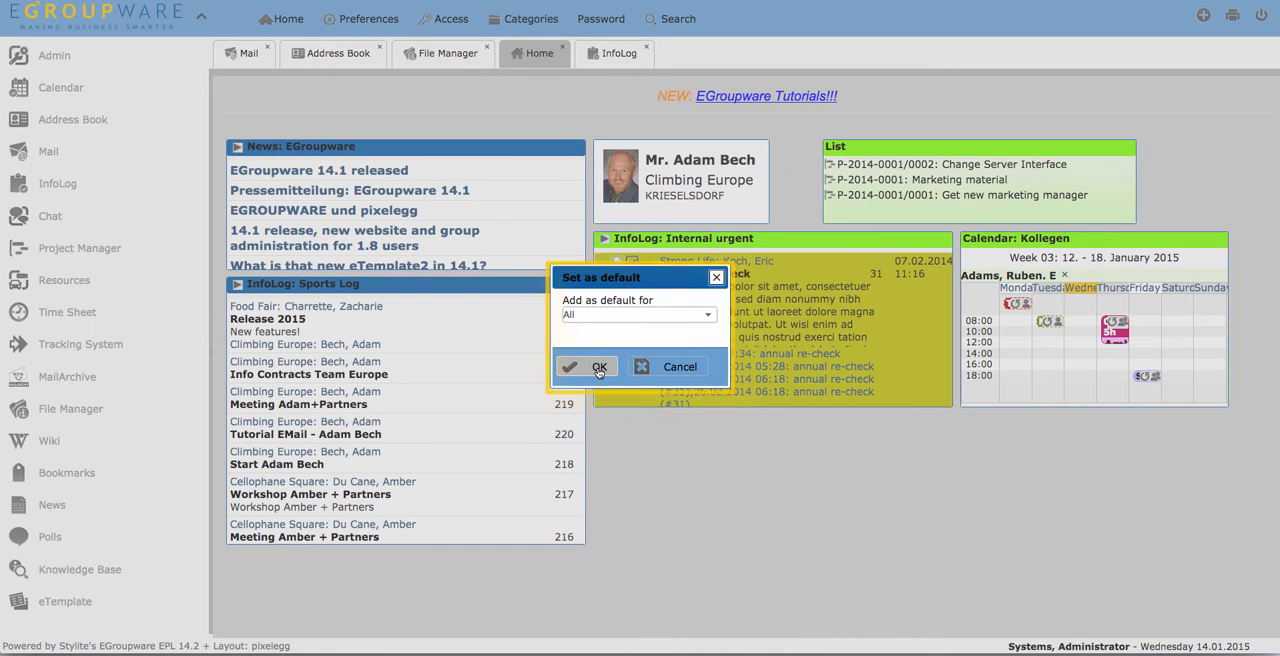
{"action": "left_click", "coordinate": [586, 366]}
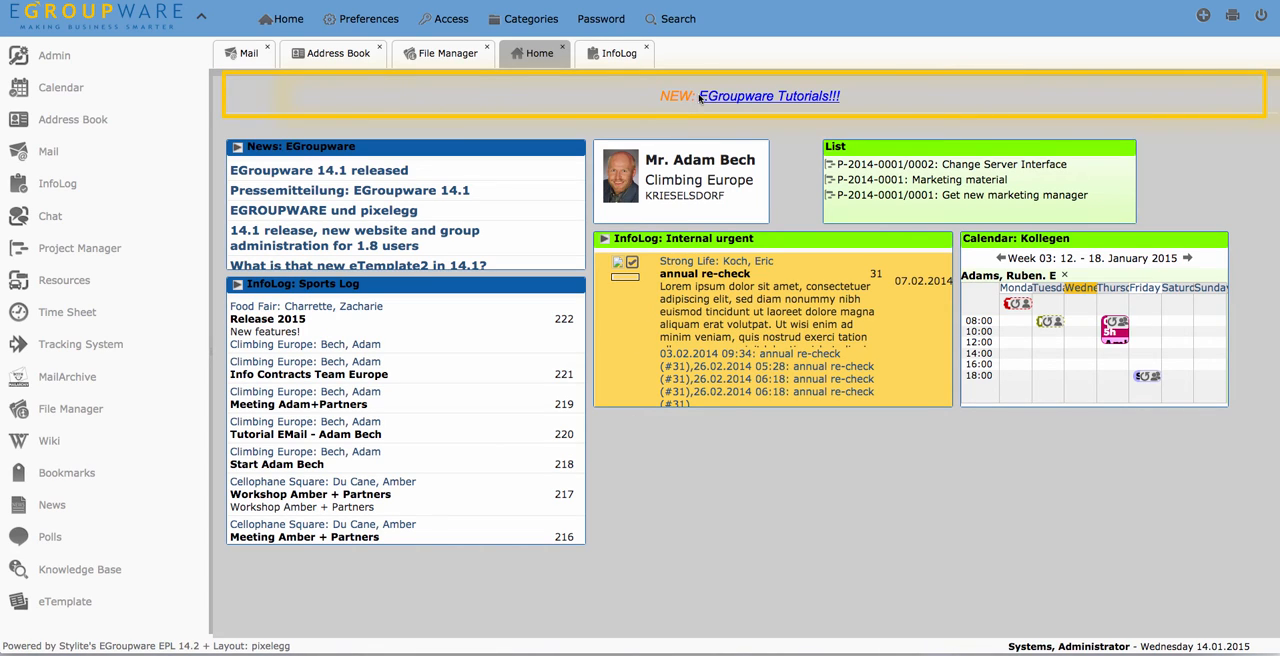
{"action": "mouse_move", "coordinate": [884, 90]}
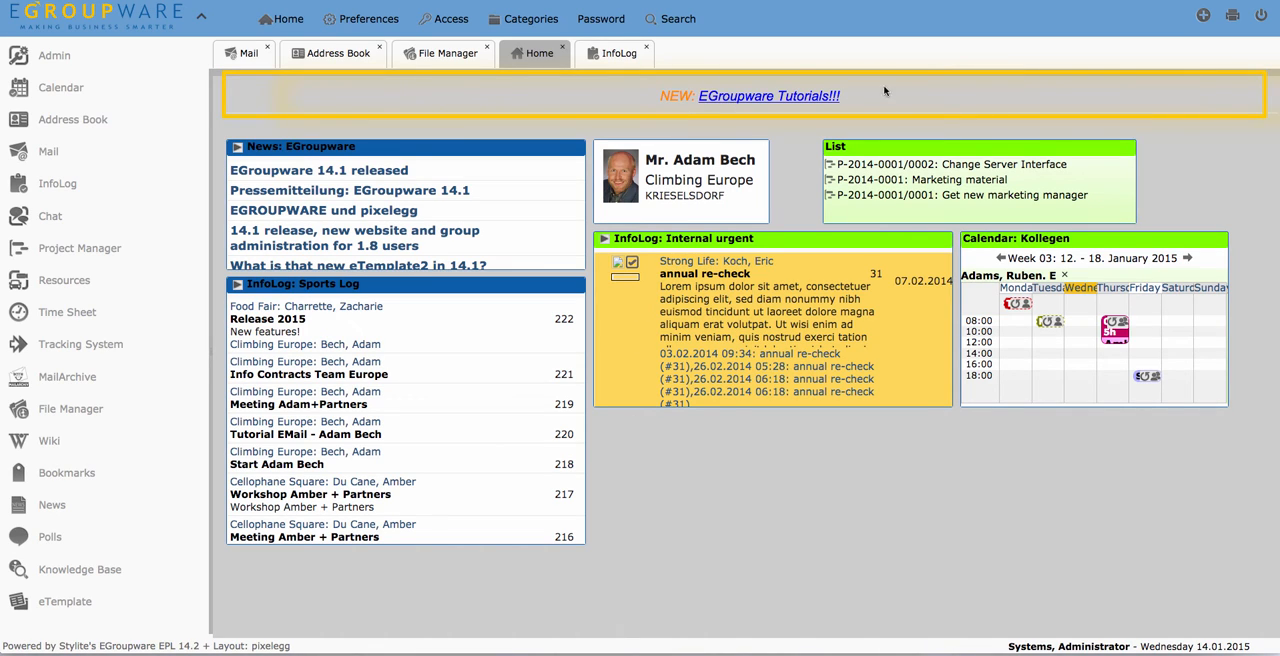
Open the NEW: EGroupware Tutorials announcement link
{"action": "left_click", "coordinate": [768, 96]}
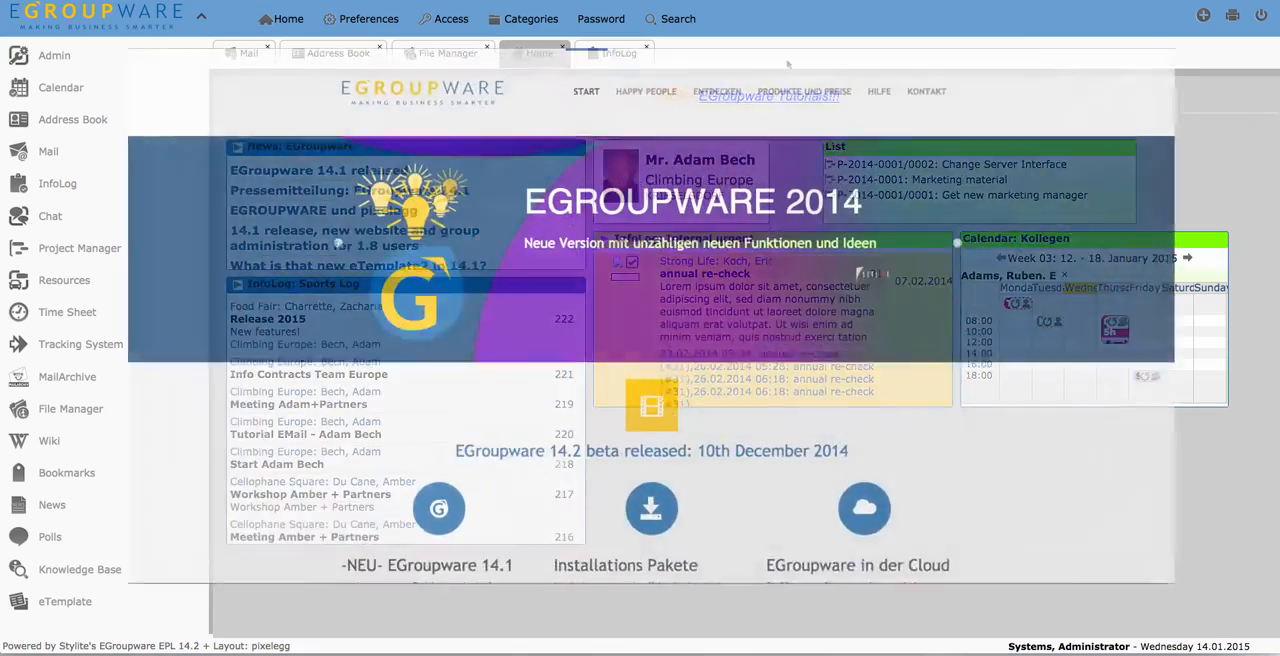